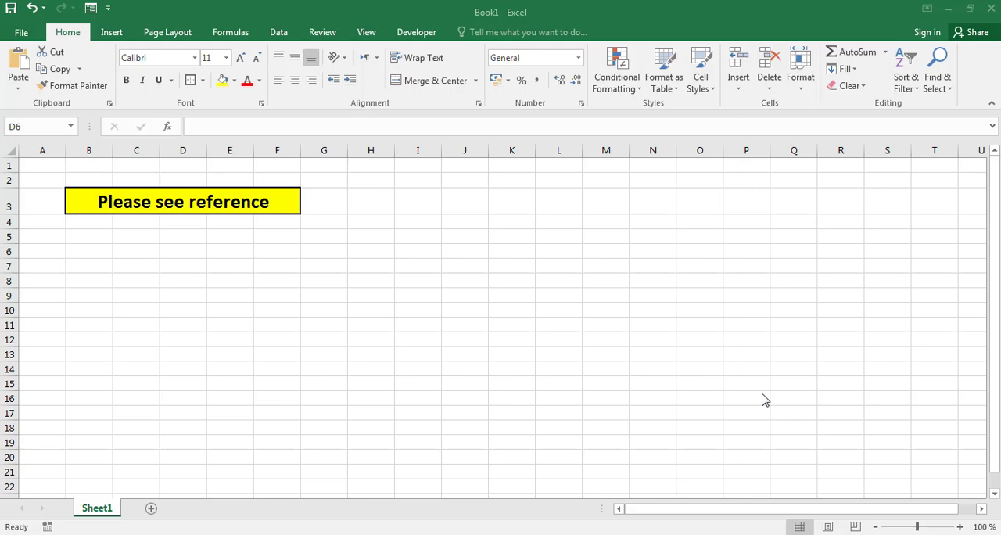
pyautogui.moveTo(452, 257)
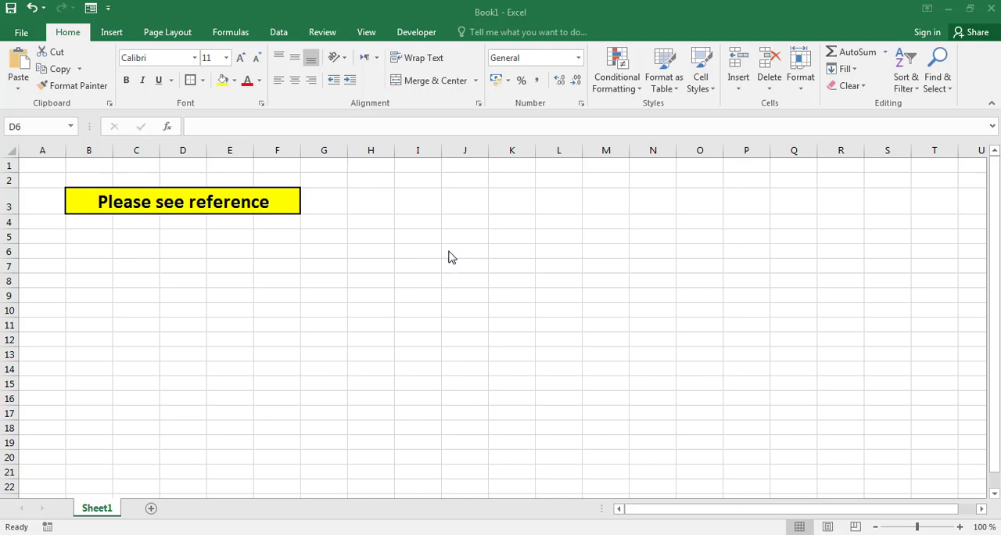
pyautogui.moveTo(186, 254)
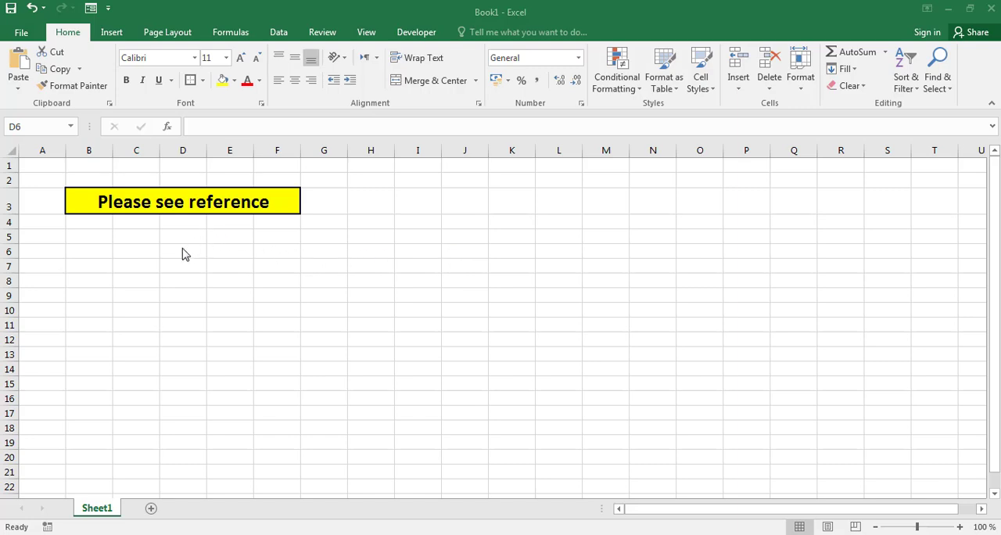
# Select cell D6 below the yellow label and show the Insert commands.
pyautogui.click(182, 250)
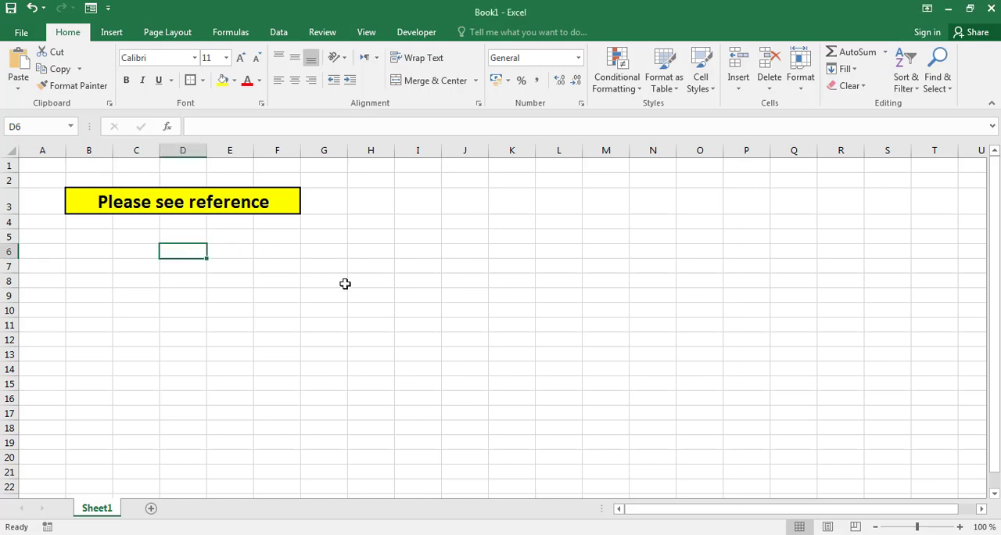
pyautogui.moveTo(111, 32)
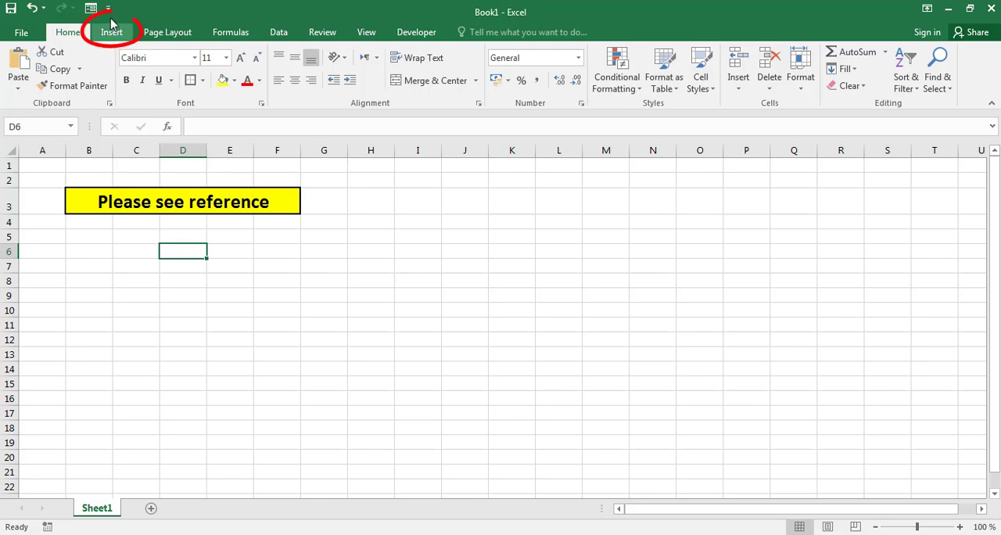
pyautogui.click(111, 32)
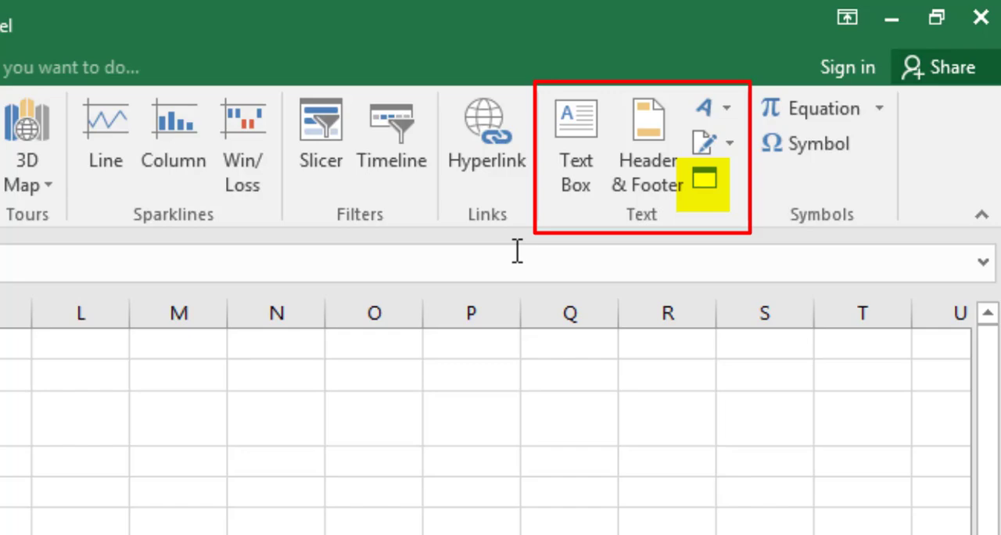
pyautogui.moveTo(715, 171)
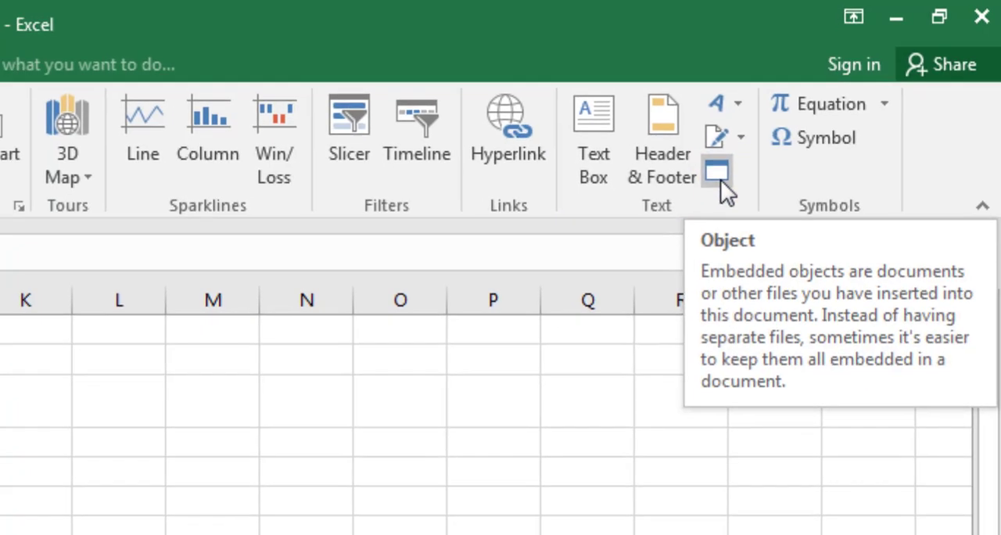
# Set the Object dialog to create from the file Hello.docx.
pyautogui.click(716, 171)
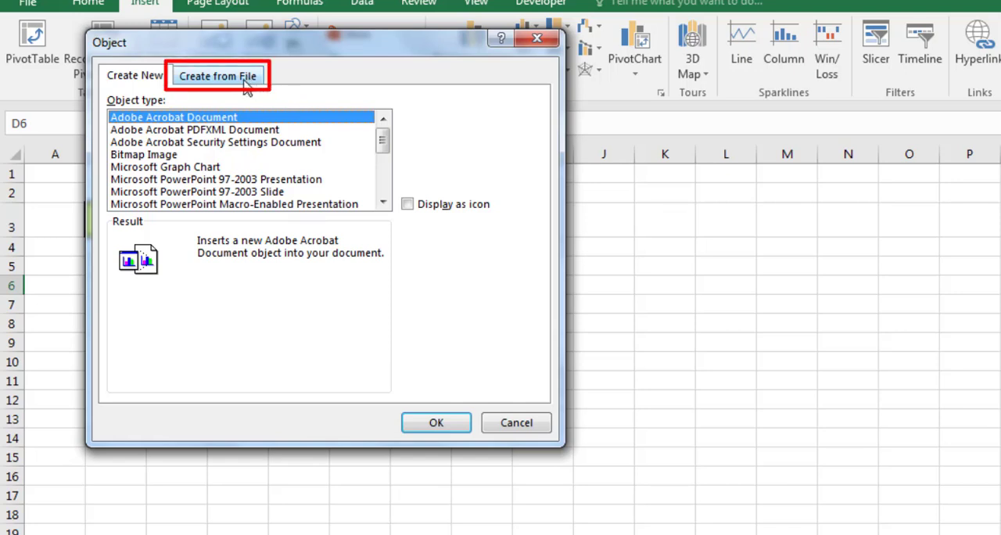
pyautogui.click(218, 75)
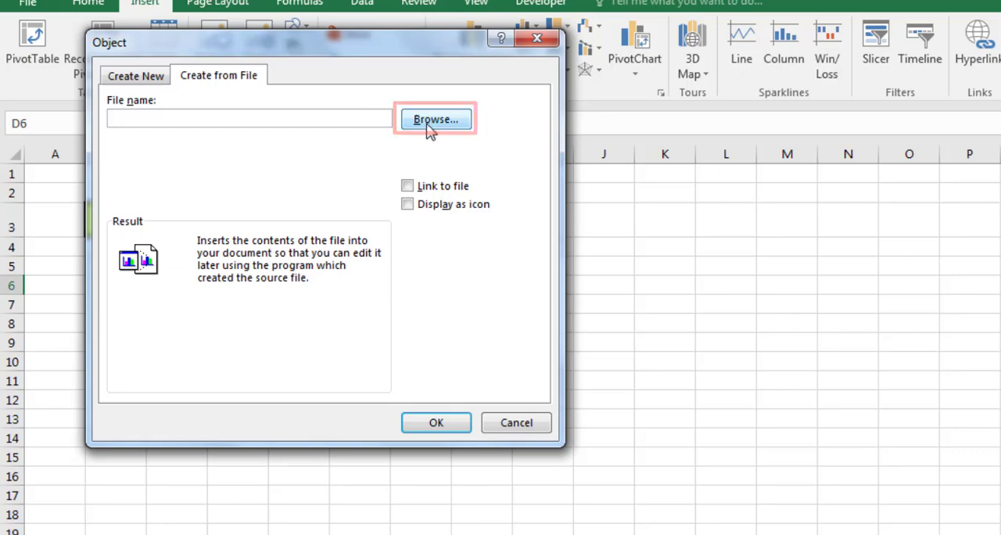
pyautogui.click(435, 119)
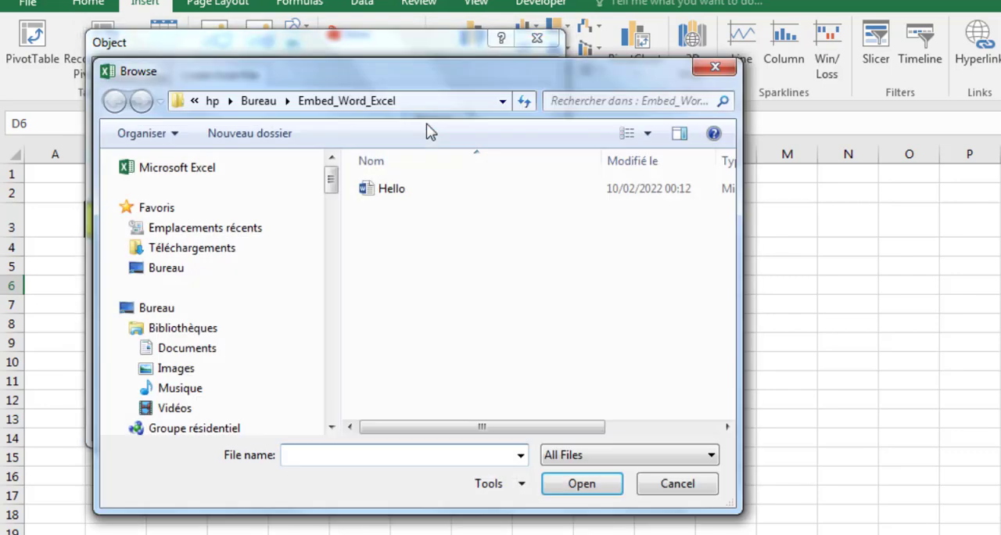
pyautogui.click(392, 188)
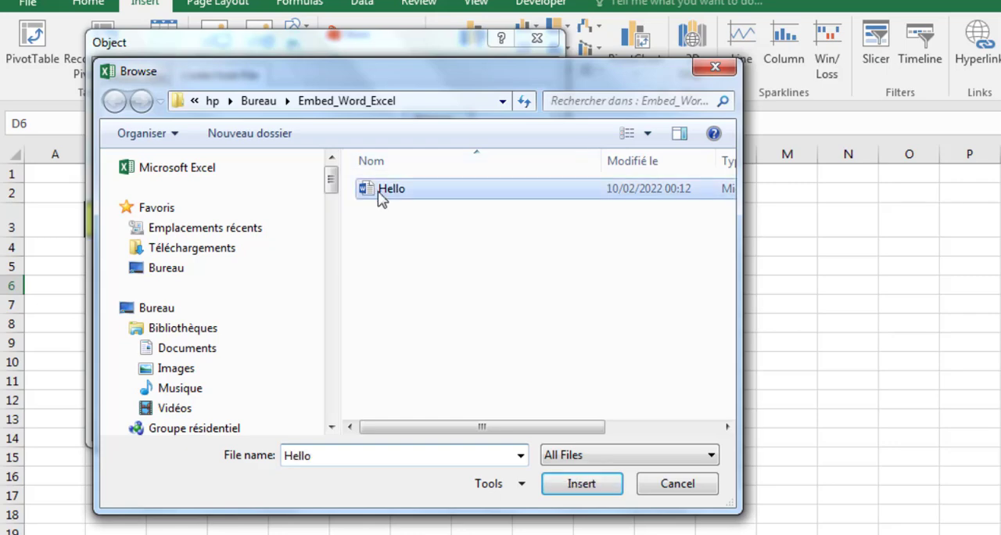
pyautogui.click(581, 484)
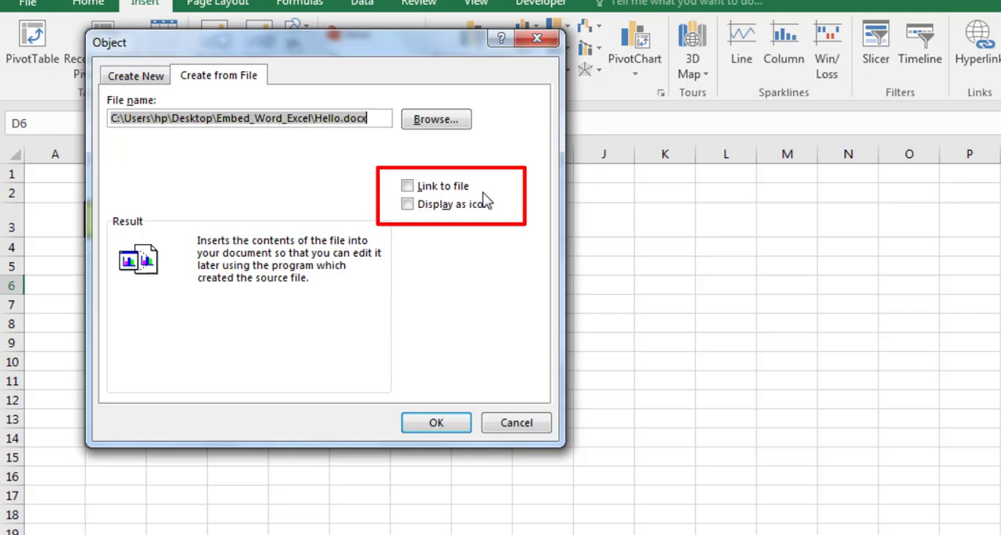
pyautogui.moveTo(492, 197)
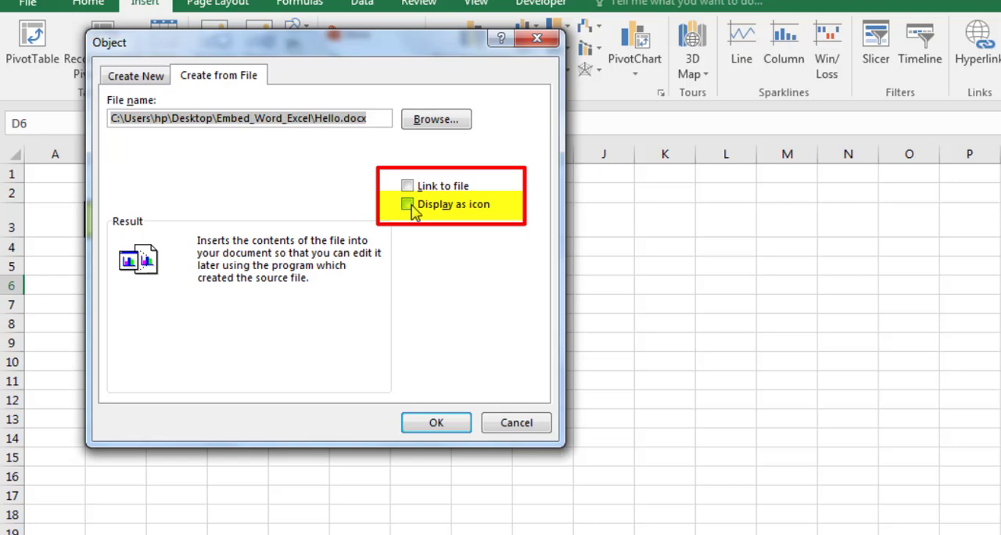
# Embed Hello.docx displayed as an icon under the yellow label.
pyautogui.click(407, 204)
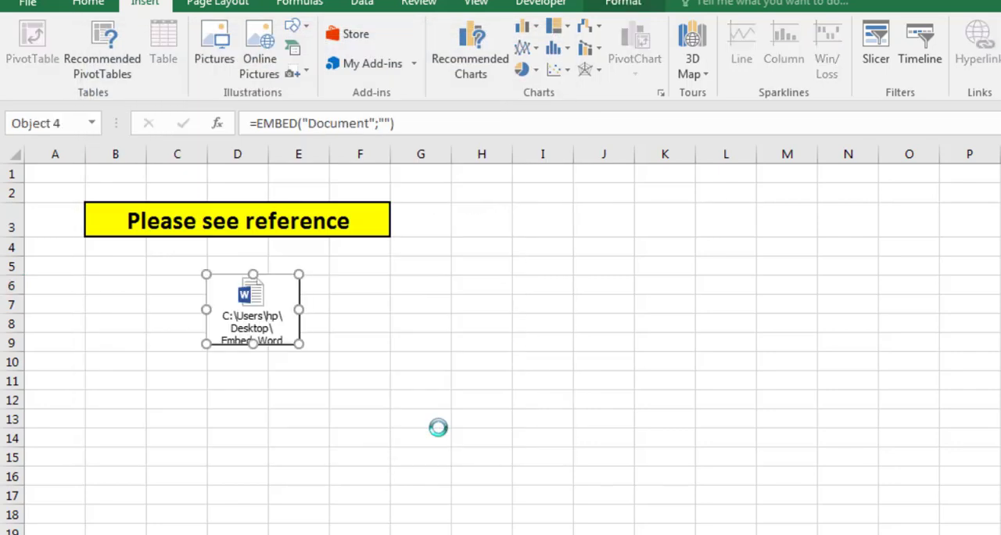
# Open the embedded Hello icon in Word to view 'Hello everyone!! Hay Kel here'.
pyautogui.click(360, 342)
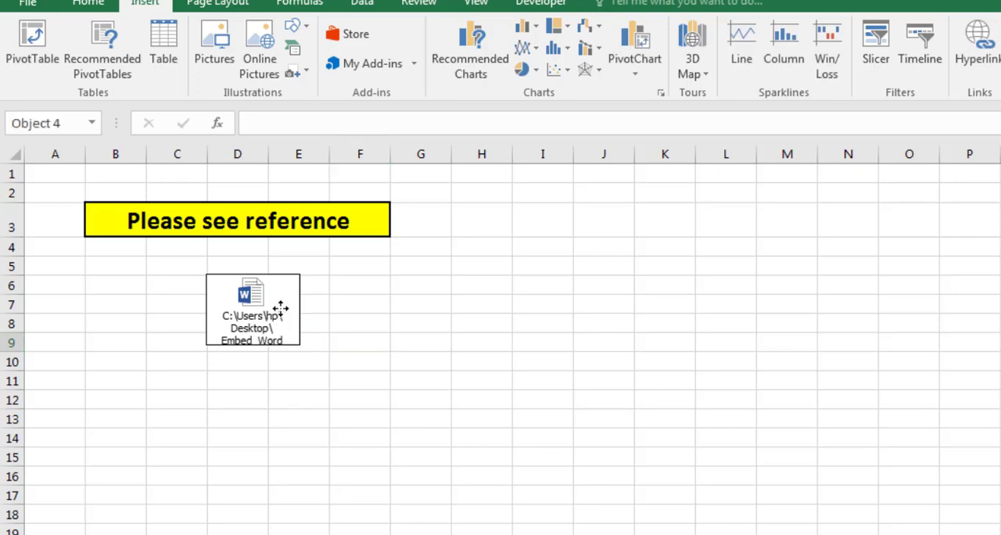
pyautogui.click(252, 309)
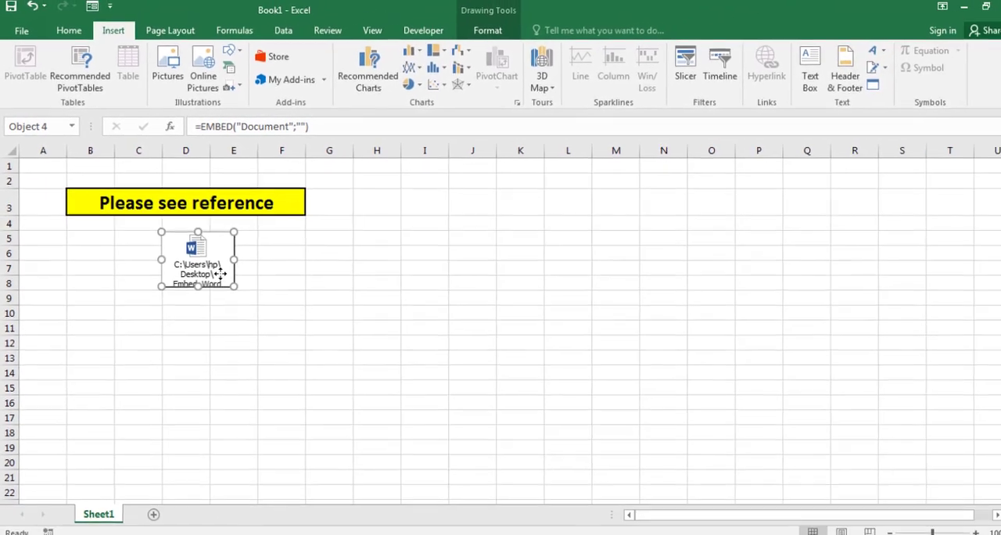
pyautogui.doubleClick(196, 258)
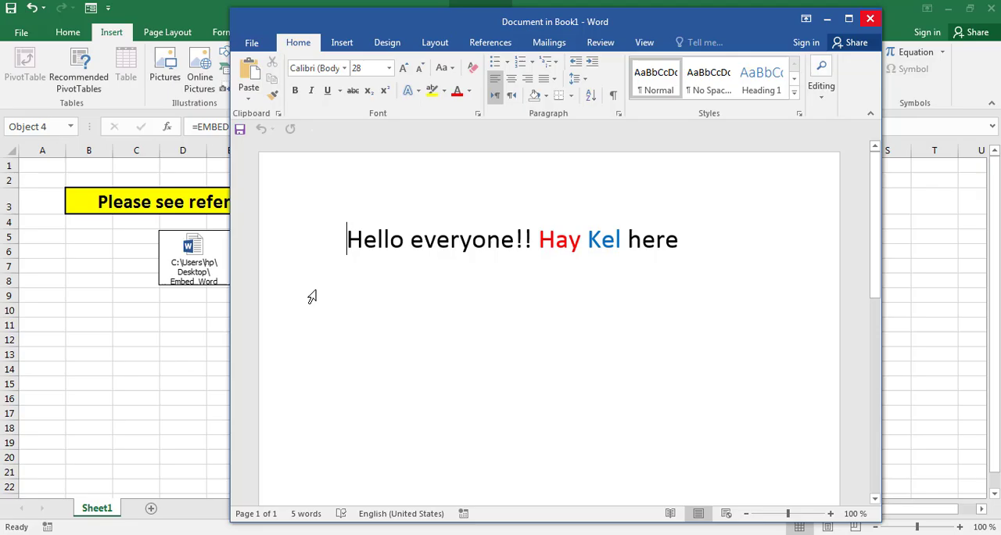